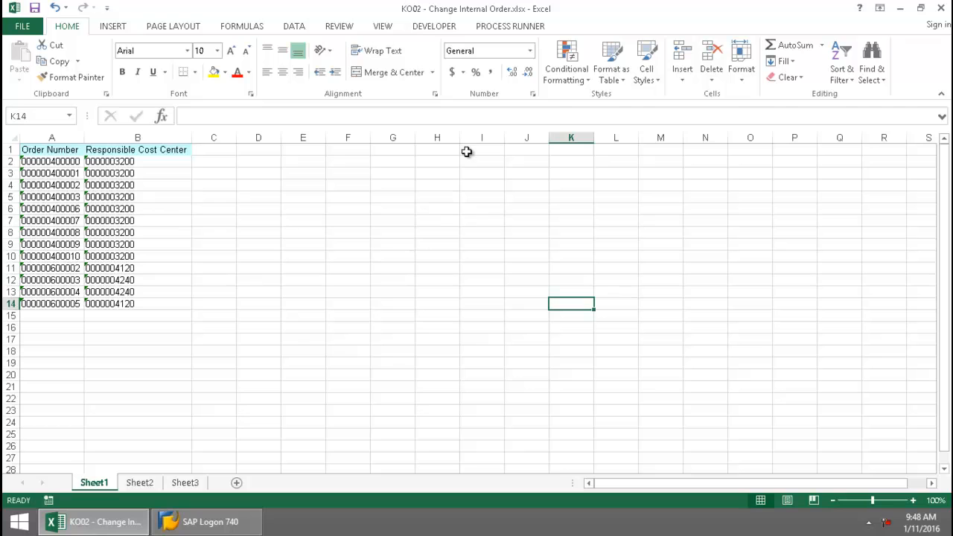
Run Flag For Deletion using a new SAP GUI session and log on to SAP
{"action": "left_click", "coordinate": [509, 25]}
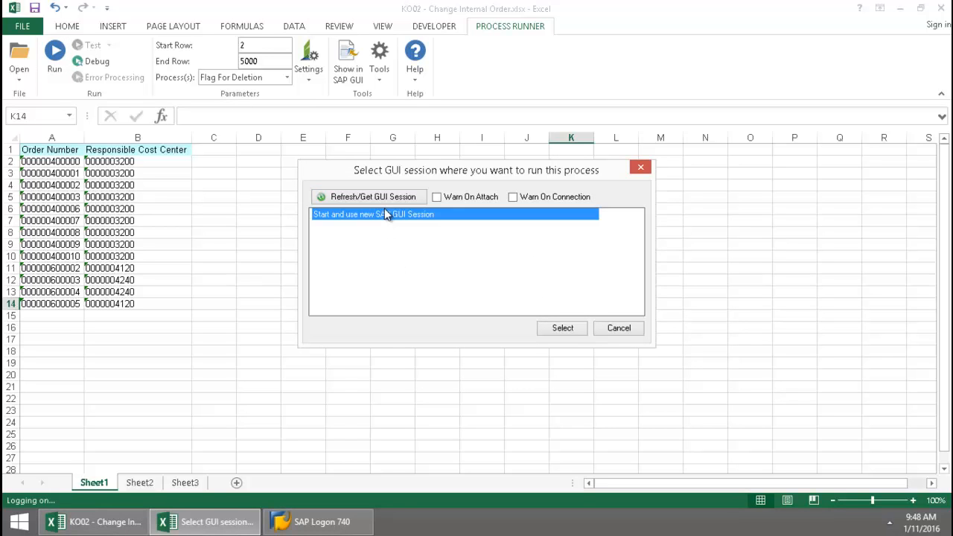
{"action": "left_click", "coordinate": [563, 327]}
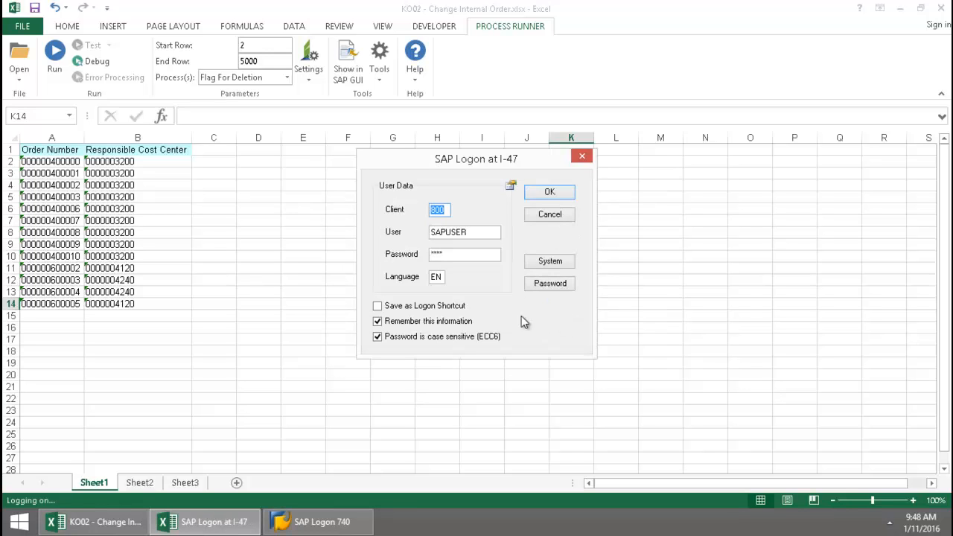
{"action": "left_click", "coordinate": [550, 190]}
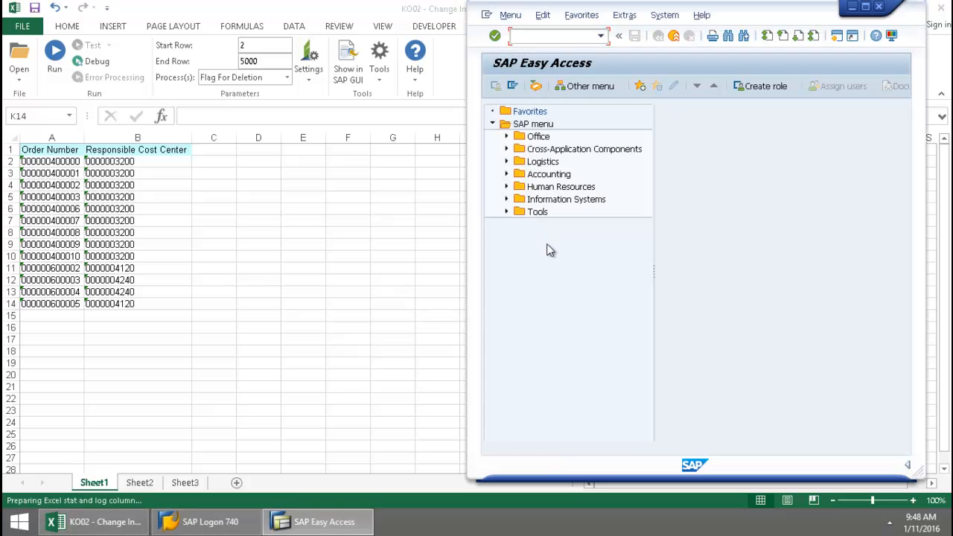
{"action": "mouse_move", "coordinate": [605, 274]}
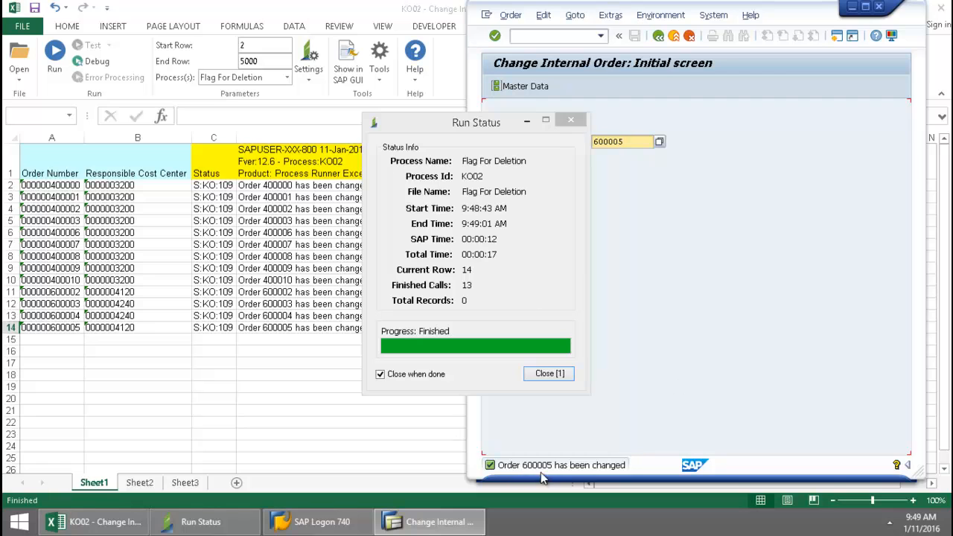
Close the Run Status summary after all 13 orders are flagged for deletion
{"action": "left_click", "coordinate": [548, 373]}
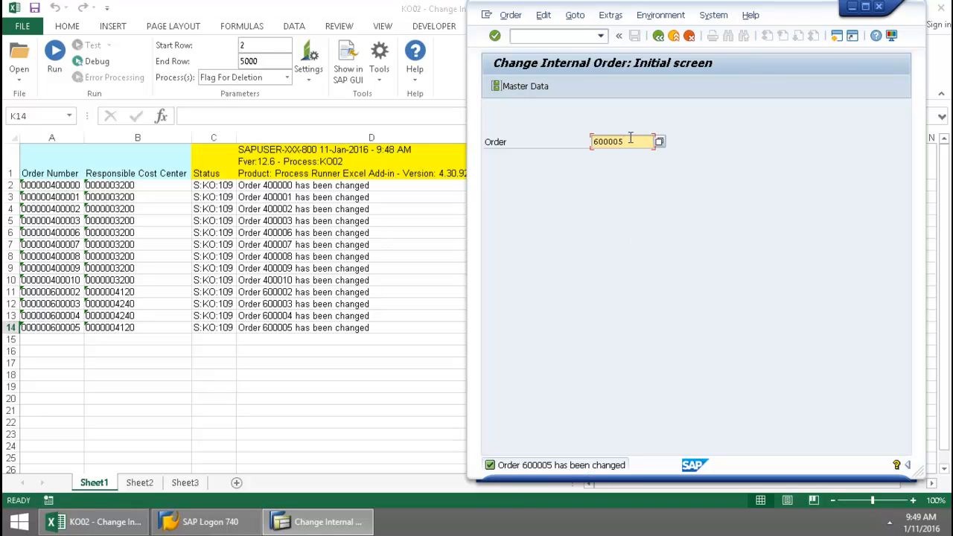
View order 400000's status change documents showing the deletion indicator, then return to Easy Access
{"action": "type", "text": "4"}
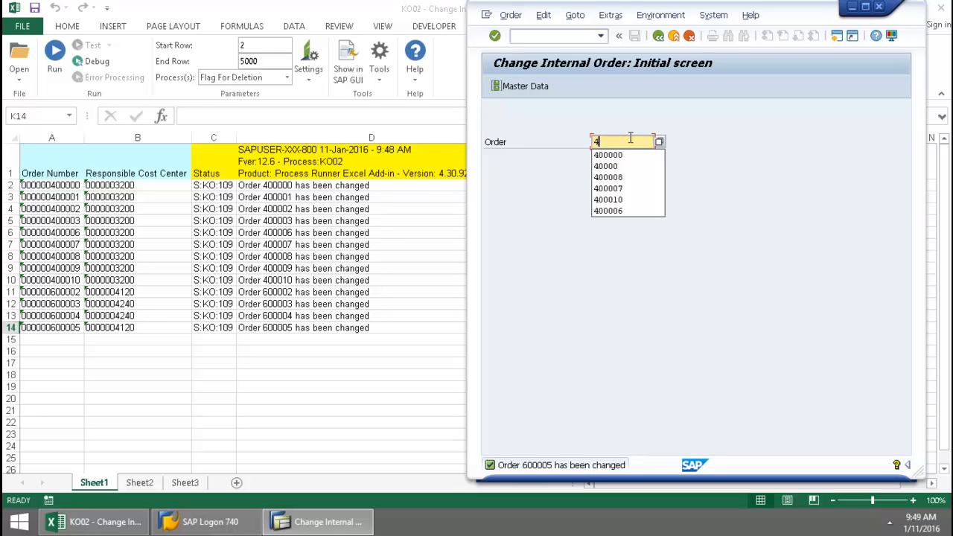
{"action": "left_click", "coordinate": [608, 155]}
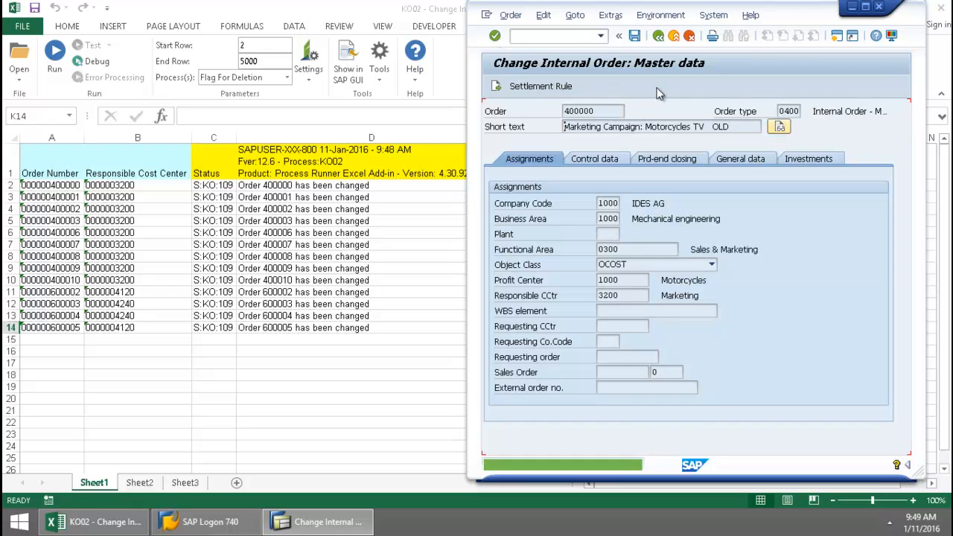
{"action": "left_click", "coordinate": [662, 15]}
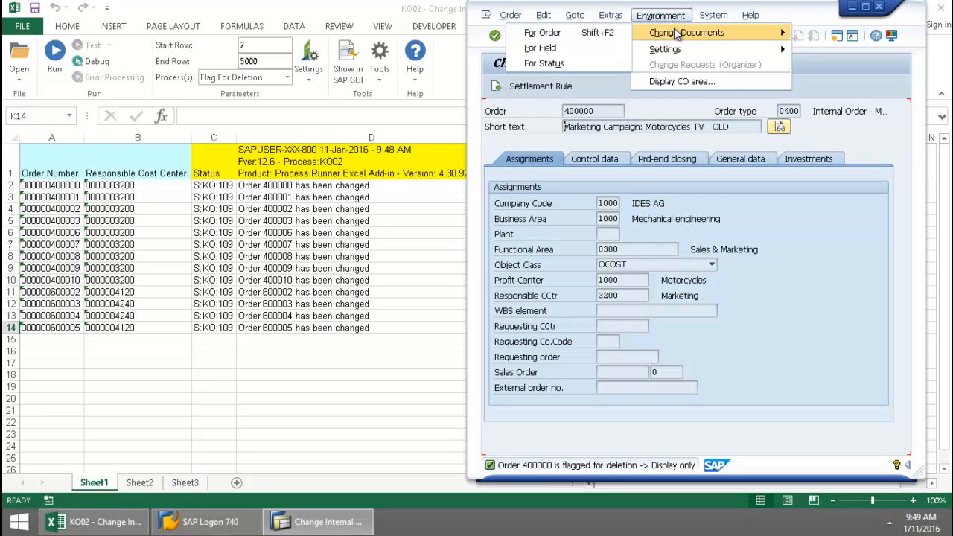
{"action": "left_click", "coordinate": [687, 33]}
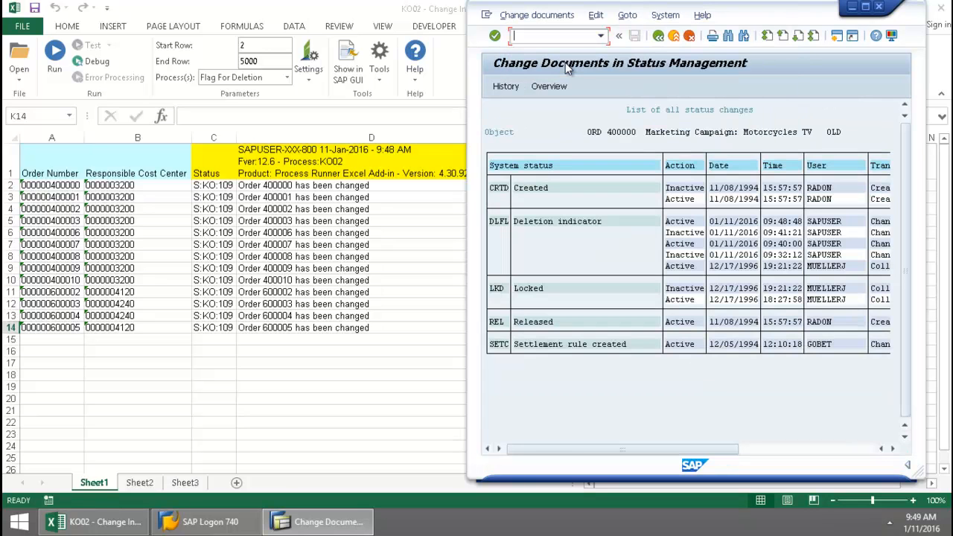
{"action": "mouse_move", "coordinate": [603, 238]}
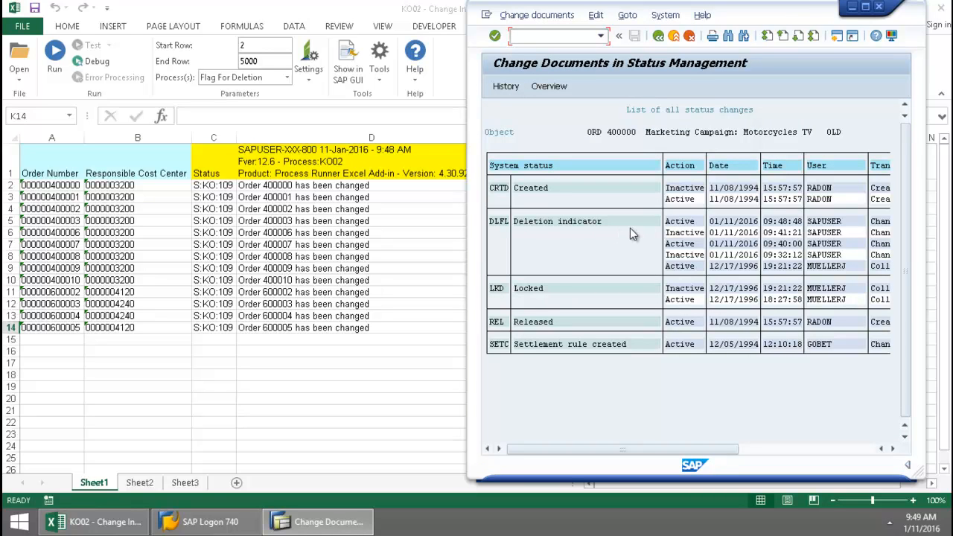
{"action": "mouse_move", "coordinate": [667, 231]}
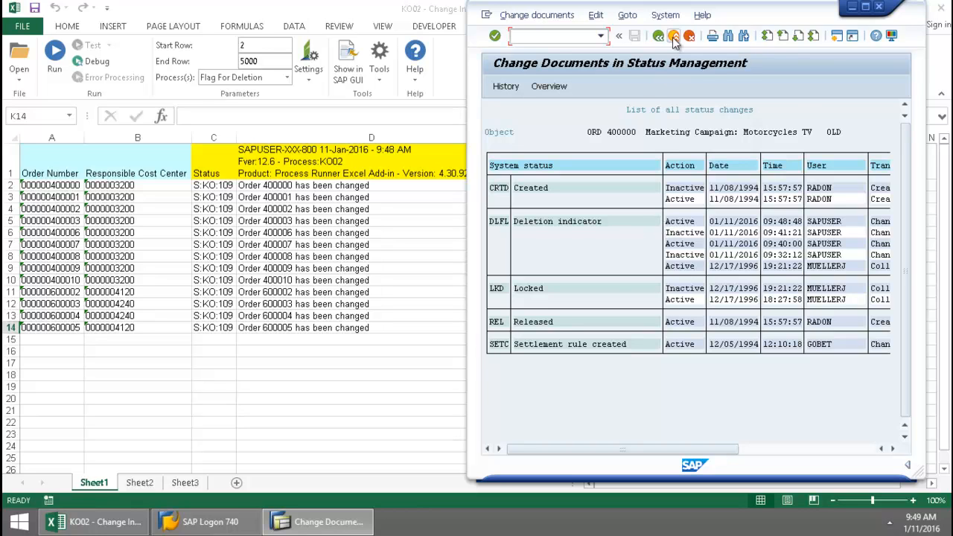
{"action": "left_click", "coordinate": [658, 36]}
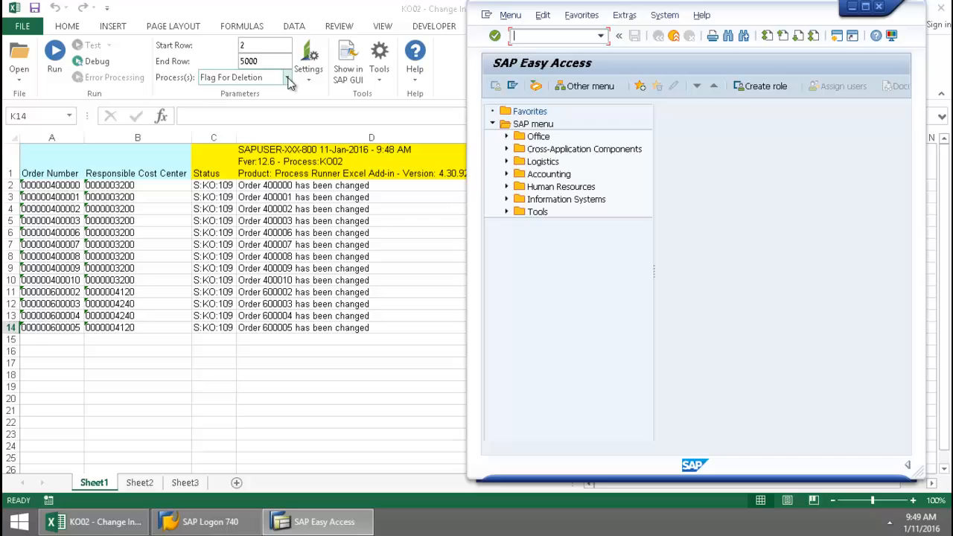
Switch the Process Runner process to Undo Deletion Flag and run it
{"action": "left_click", "coordinate": [288, 78]}
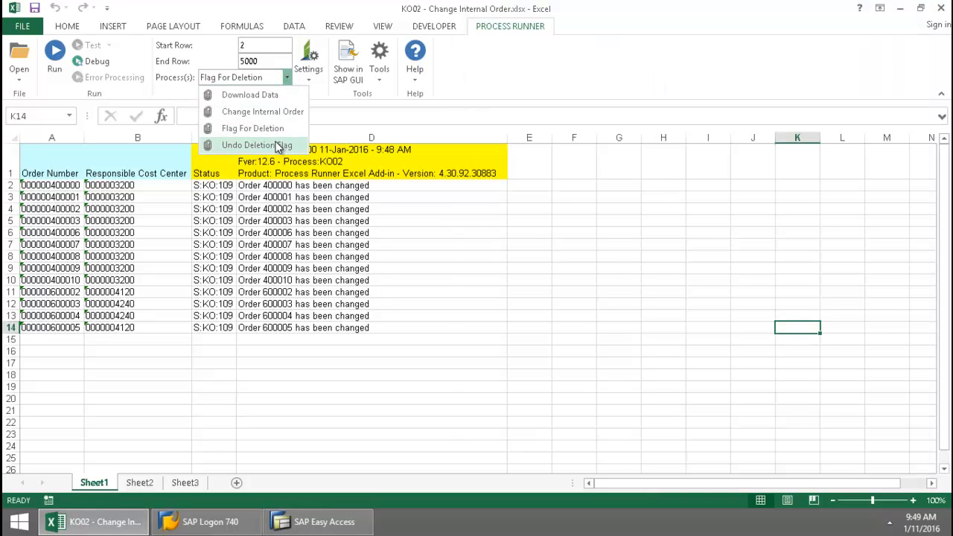
{"action": "left_click", "coordinate": [253, 145]}
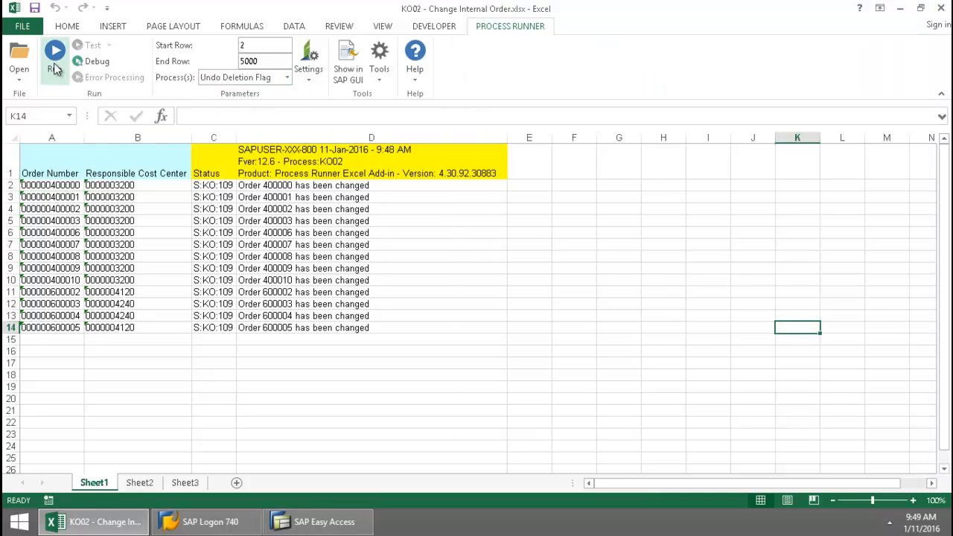
{"action": "left_click", "coordinate": [54, 51]}
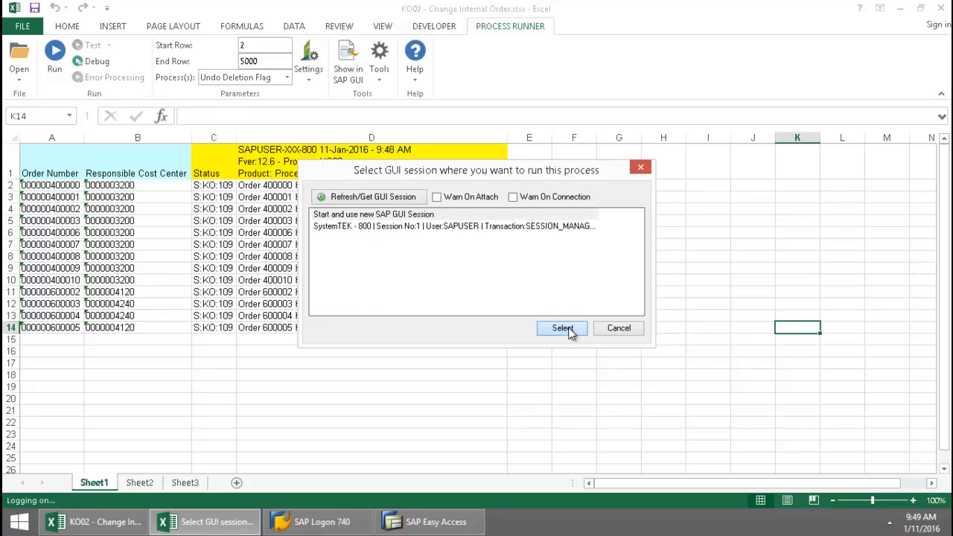
Run the undo in the existing SAP session, confirm the save prompt and close the Run Status summary
{"action": "left_click", "coordinate": [563, 329]}
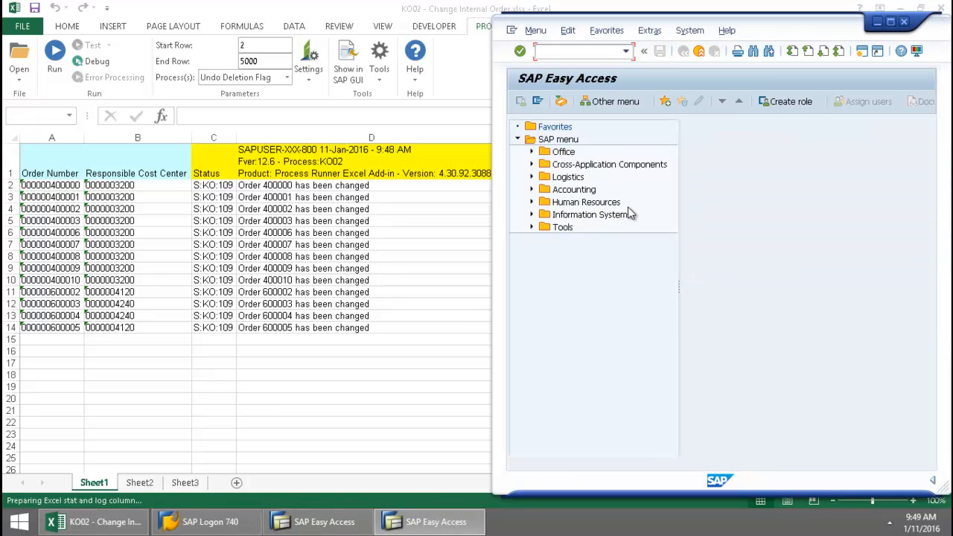
{"action": "left_click", "coordinate": [53, 54]}
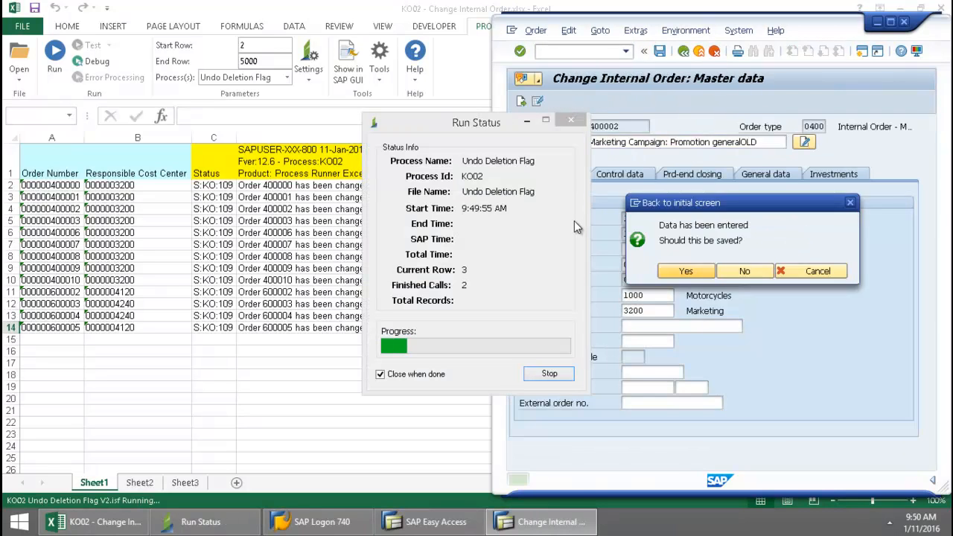
{"action": "left_click", "coordinate": [686, 271]}
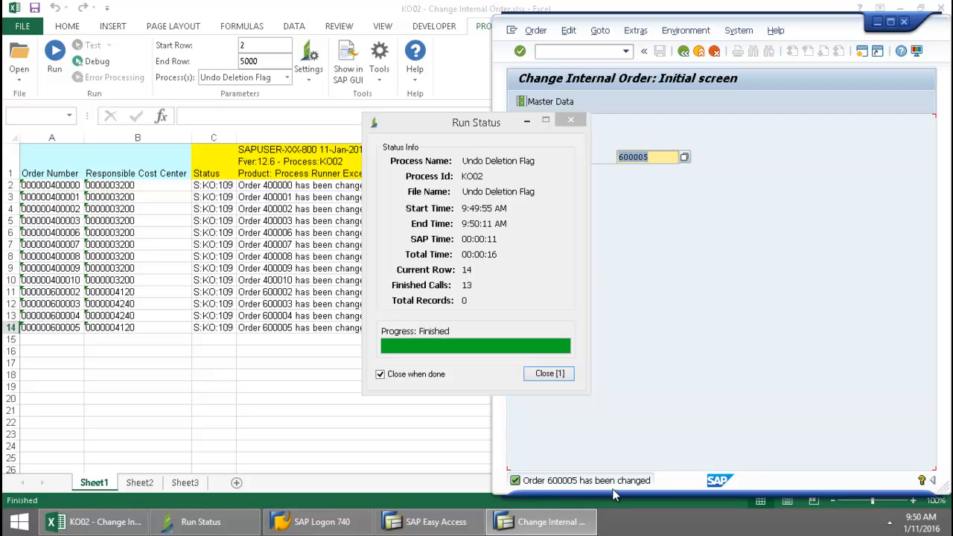
{"action": "left_click", "coordinate": [548, 372]}
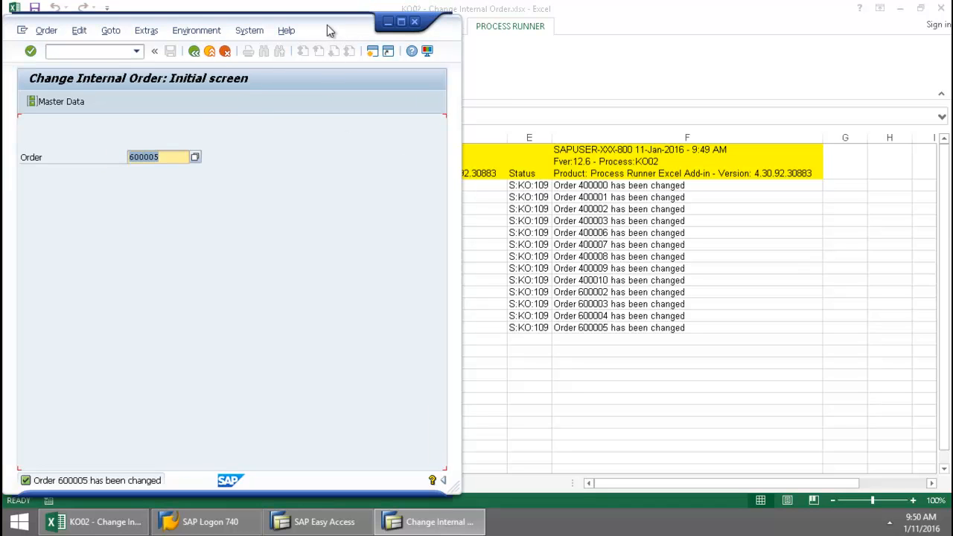
Enter order 400000 in KO02 and display its master data
{"action": "left_click", "coordinate": [157, 158]}
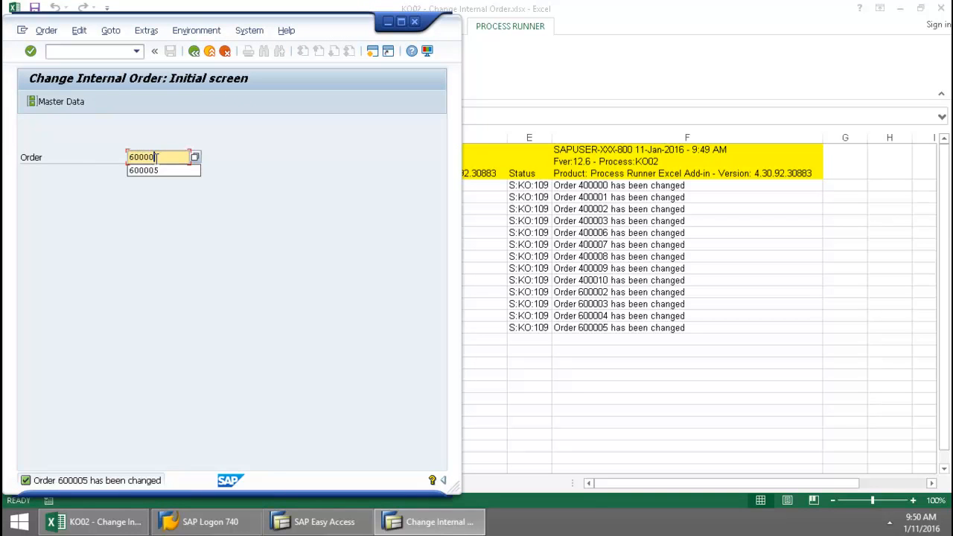
{"action": "type", "text": "40"}
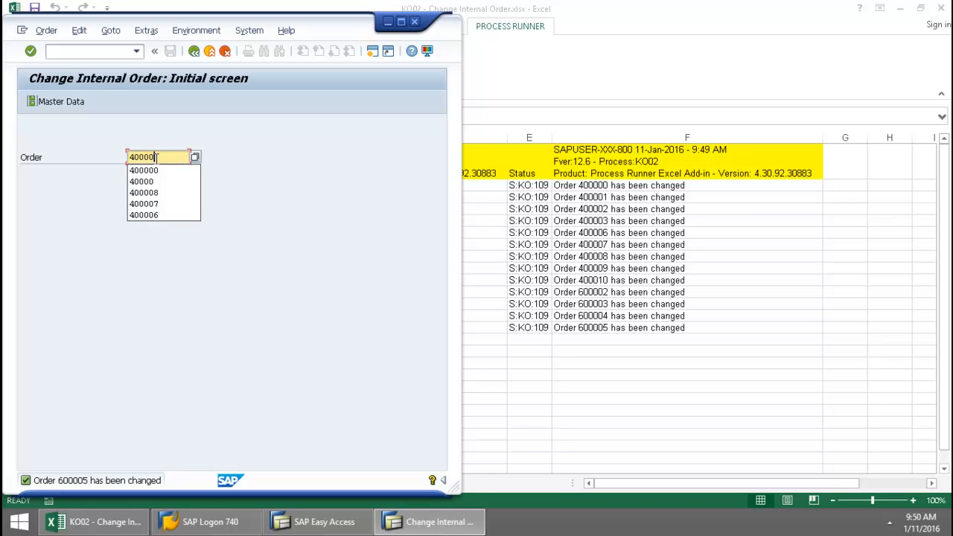
{"action": "left_click", "coordinate": [156, 158]}
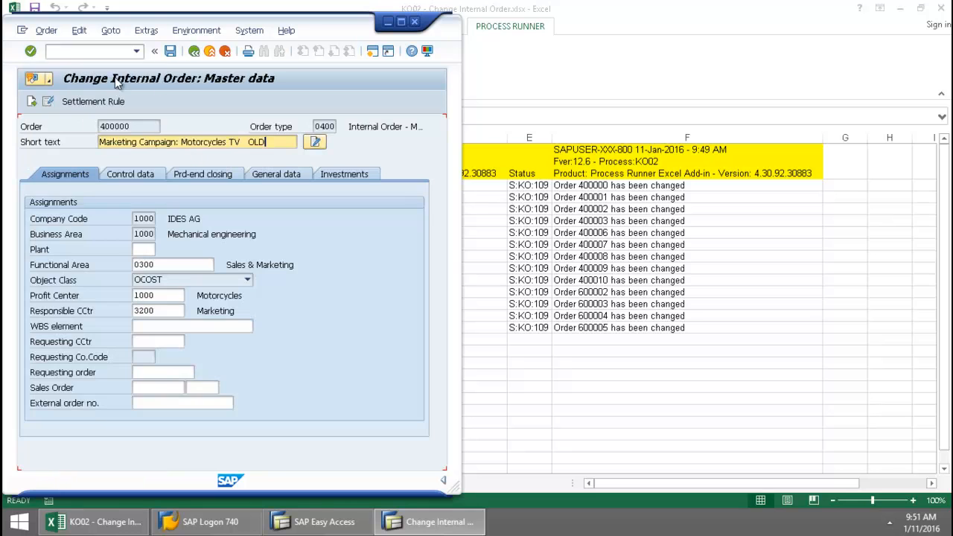
Show order 400000's status change documents with the latest deletion indicator inactive
{"action": "left_click", "coordinate": [196, 30]}
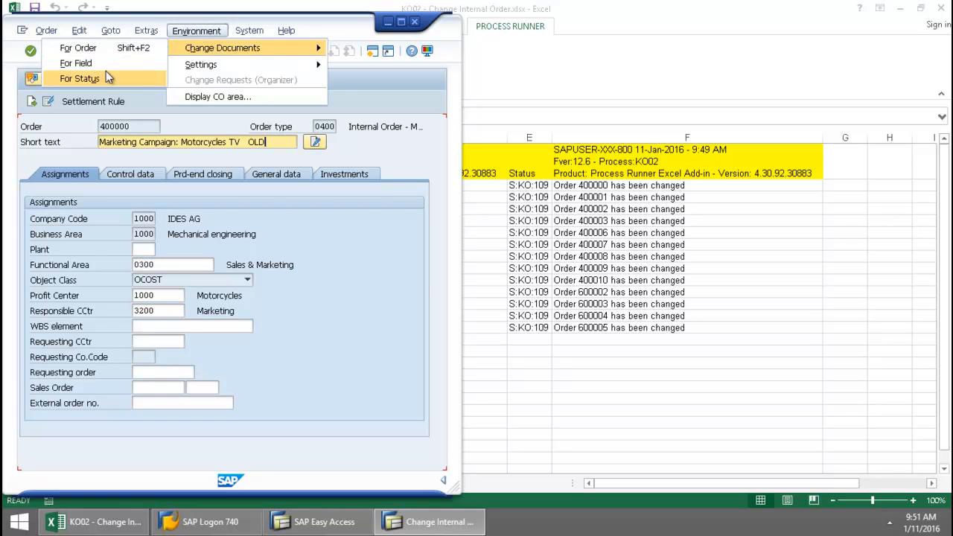
{"action": "left_click", "coordinate": [80, 78]}
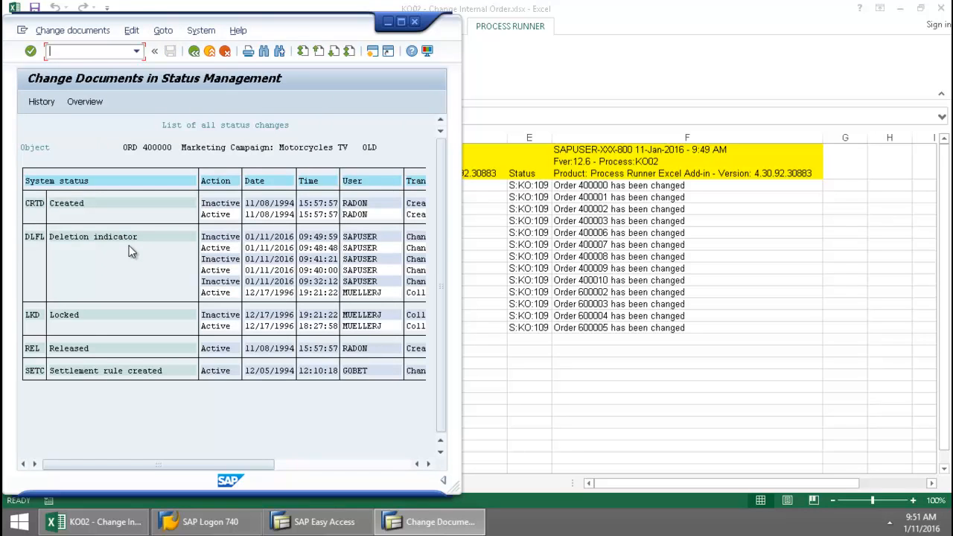
{"action": "mouse_move", "coordinate": [231, 251]}
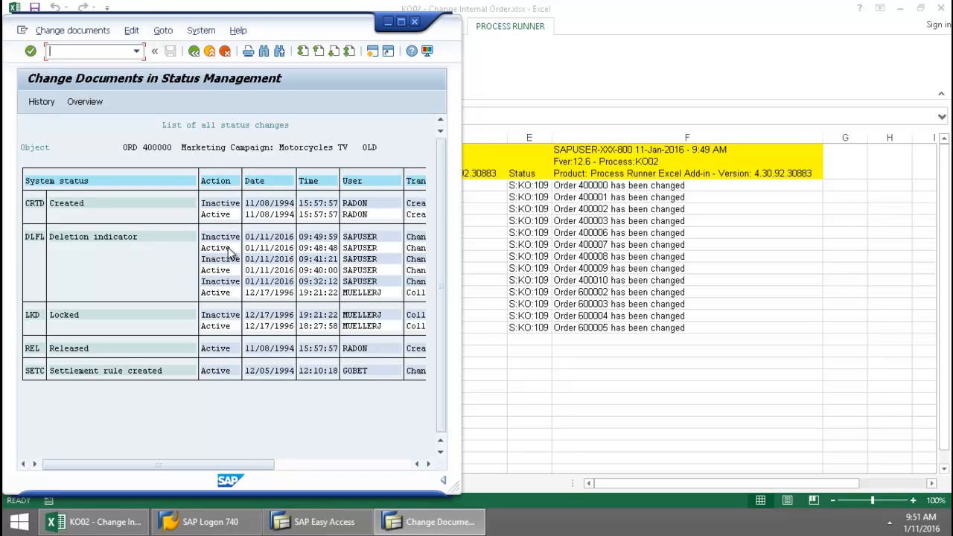